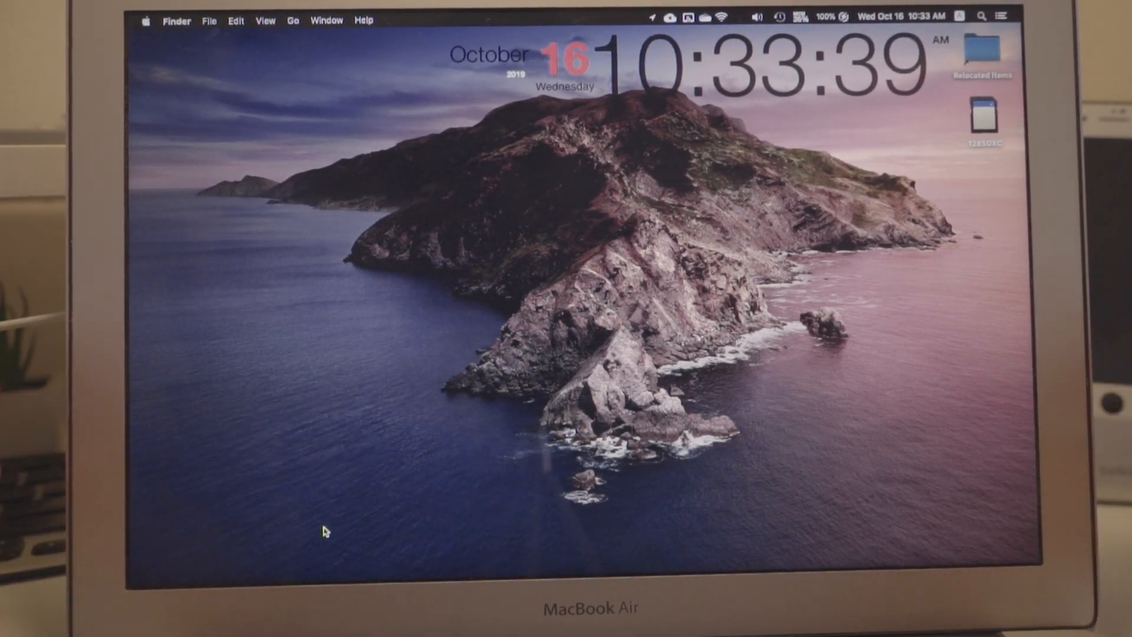
# Open About This Mac to confirm macOS Catalina 10.15 on the MacBook Air
pyautogui.click(145, 19)
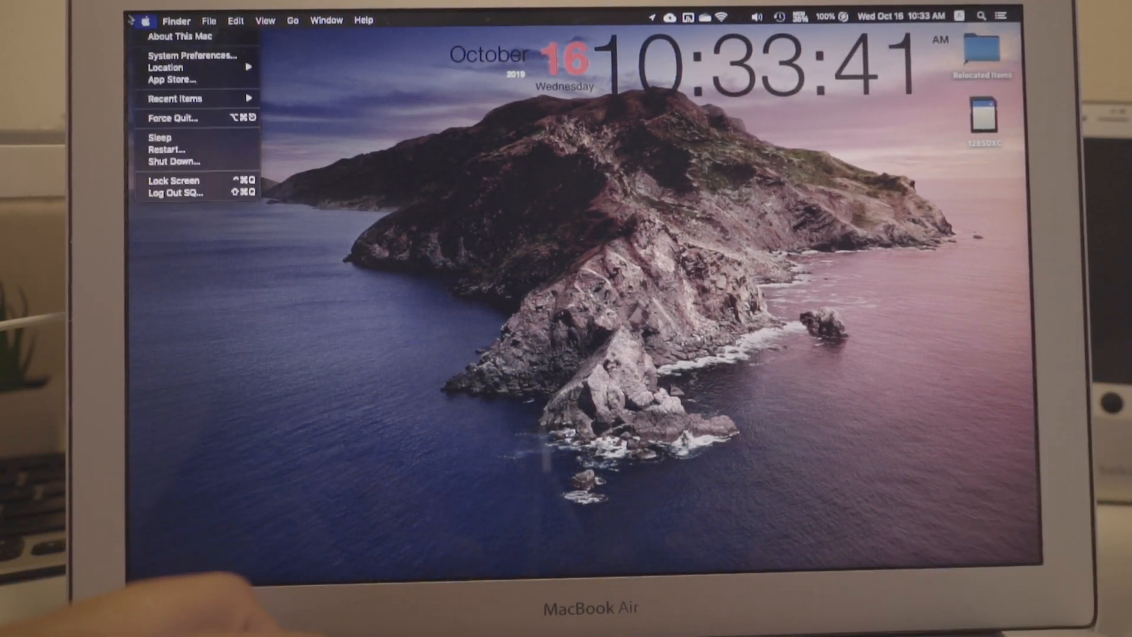
pyautogui.click(179, 35)
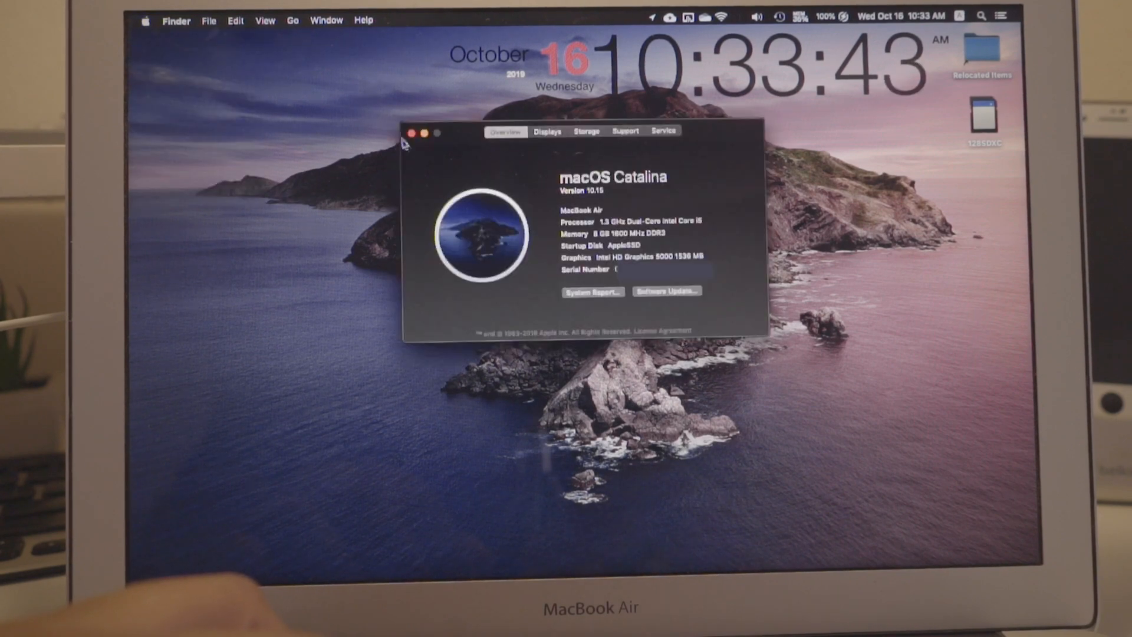
pyautogui.moveTo(719, 139)
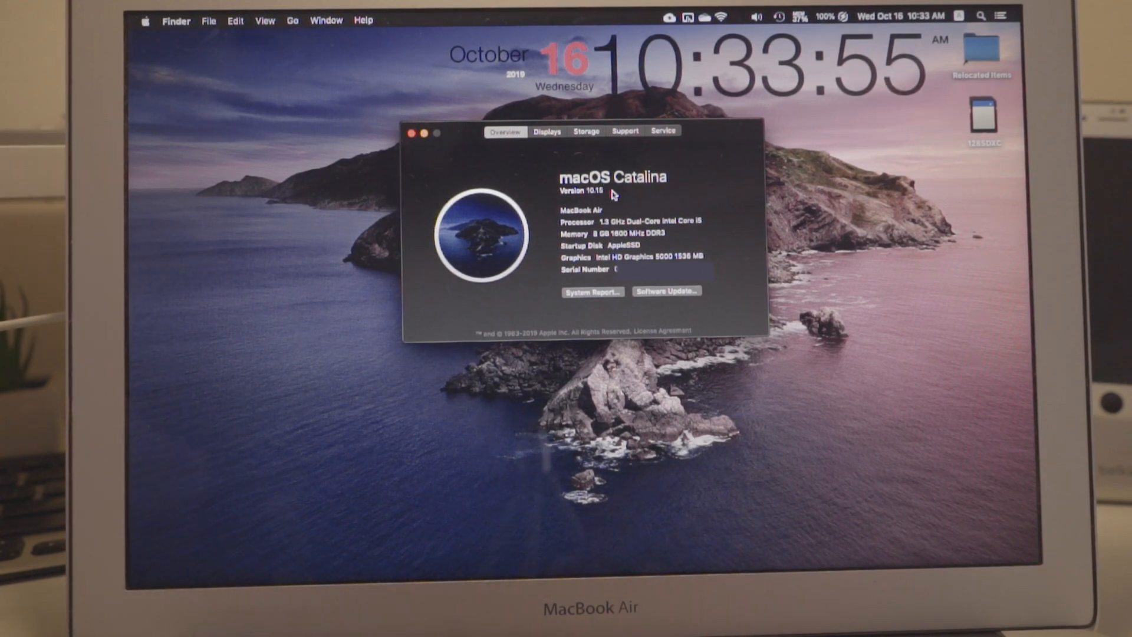
pyautogui.moveTo(721, 122)
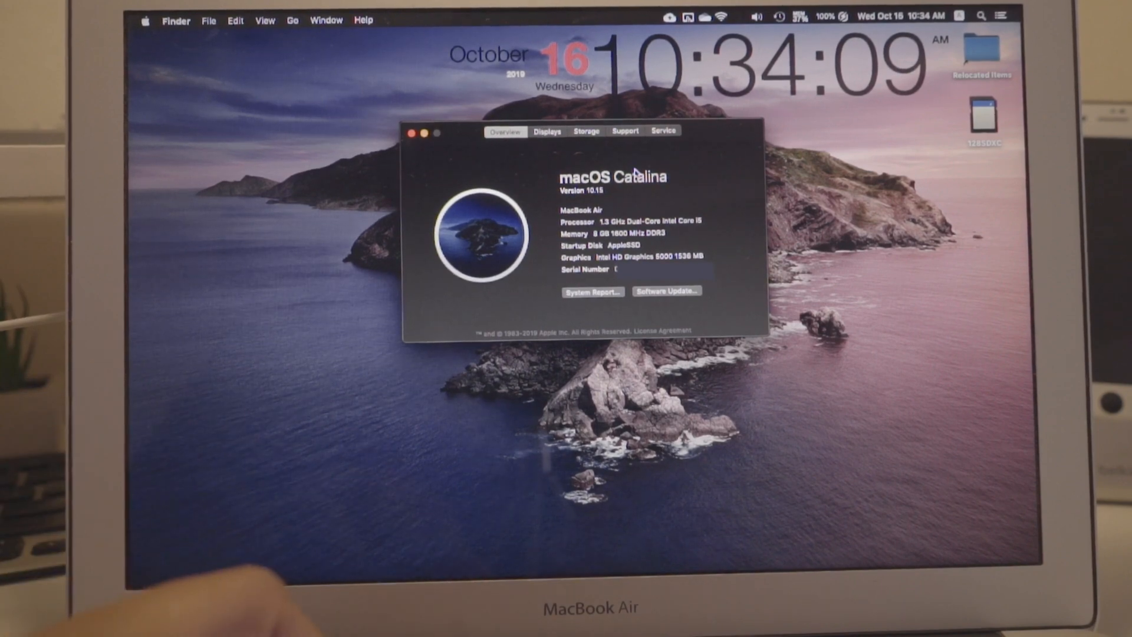
# Close the About This Mac window
pyautogui.click(412, 132)
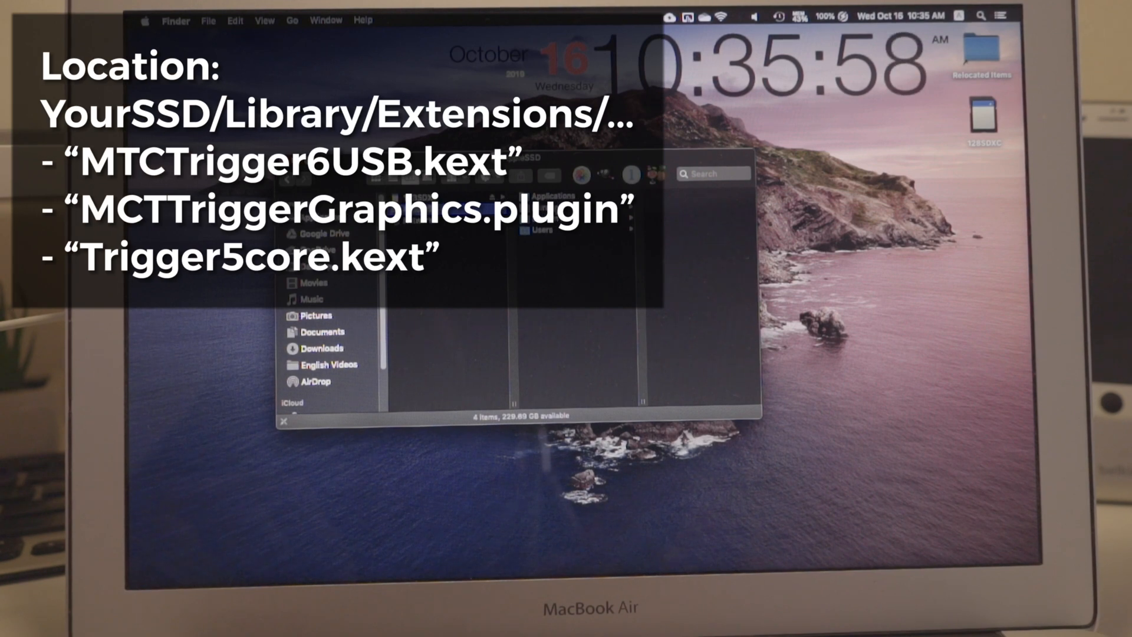
# Go to Library > Extensions to trash the three Trigger files, then bring up the Apple menu
pyautogui.click(552, 209)
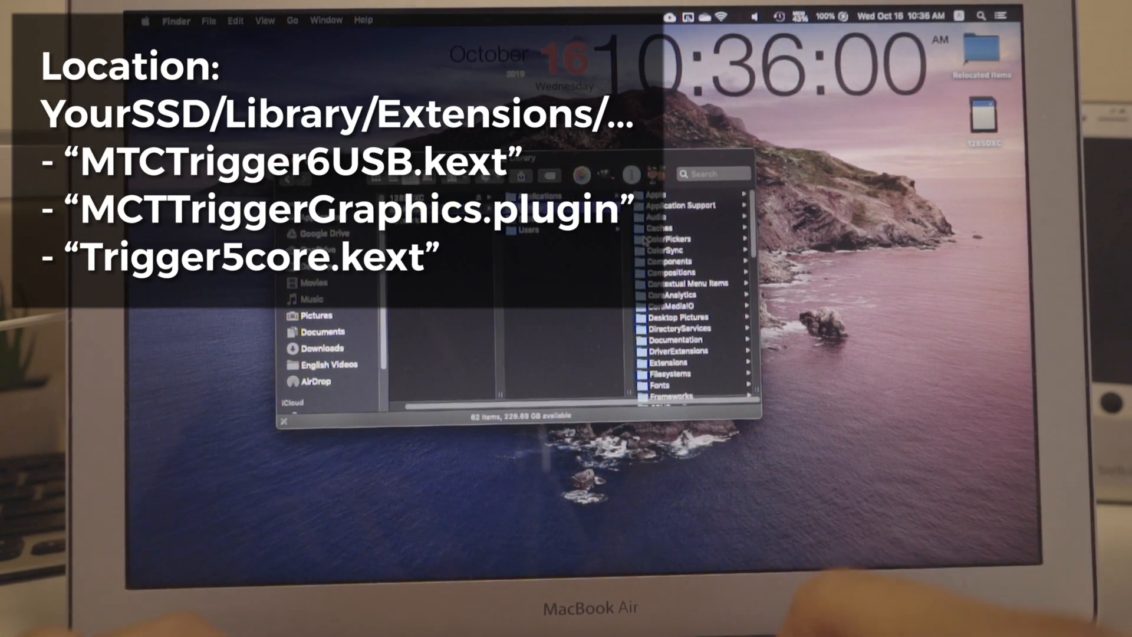
pyautogui.click(670, 361)
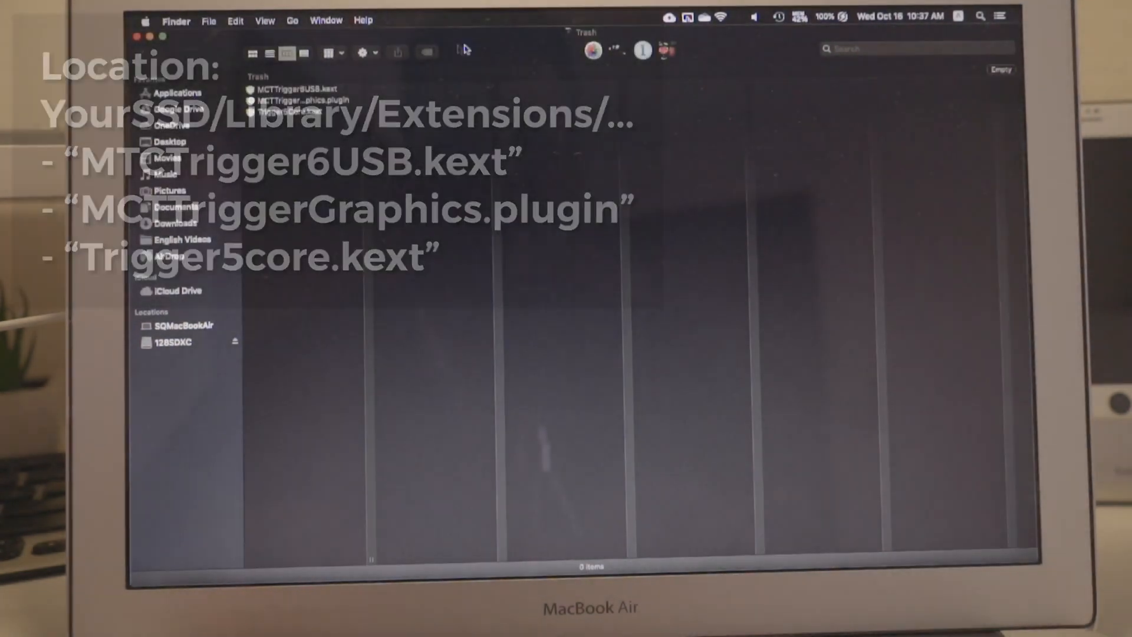
pyautogui.click(145, 20)
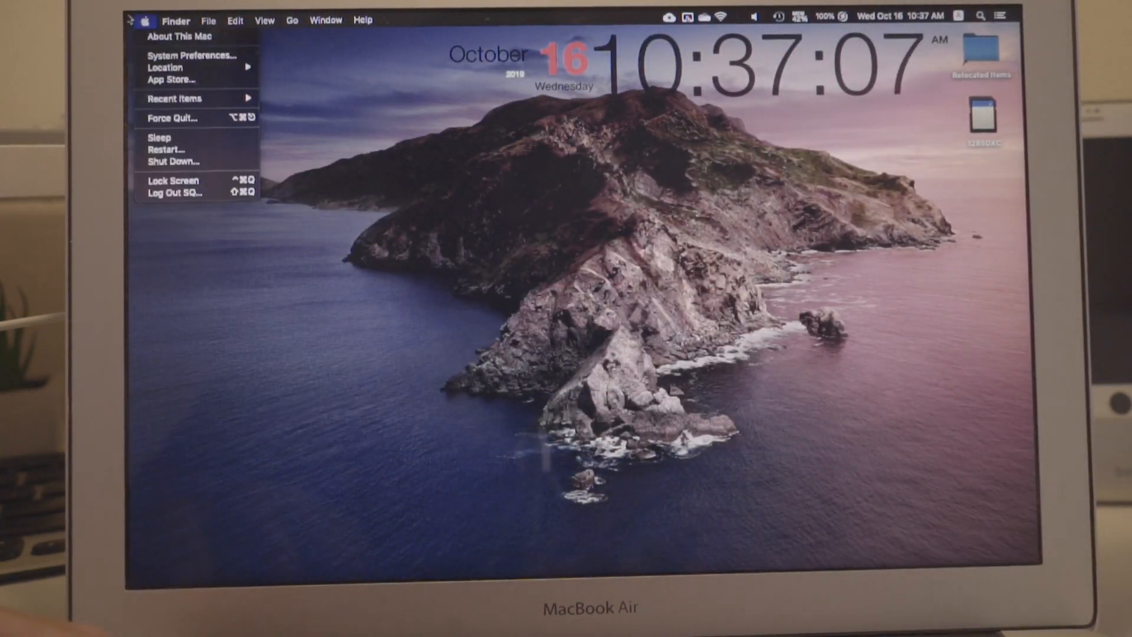